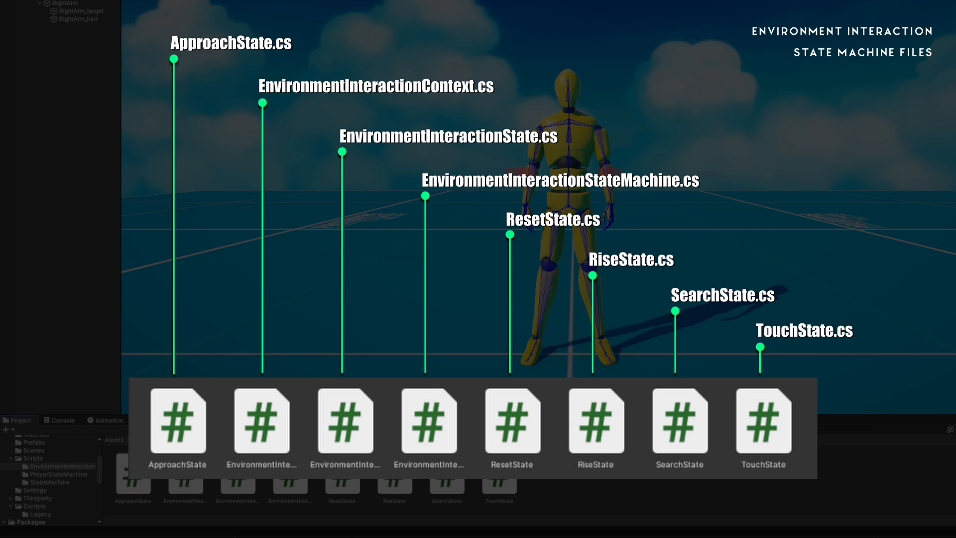
# - Open EnvironmentInteractionStateMachine.cs from the Unity Project window in Visual Studio Code
pyautogui.click(429, 423)
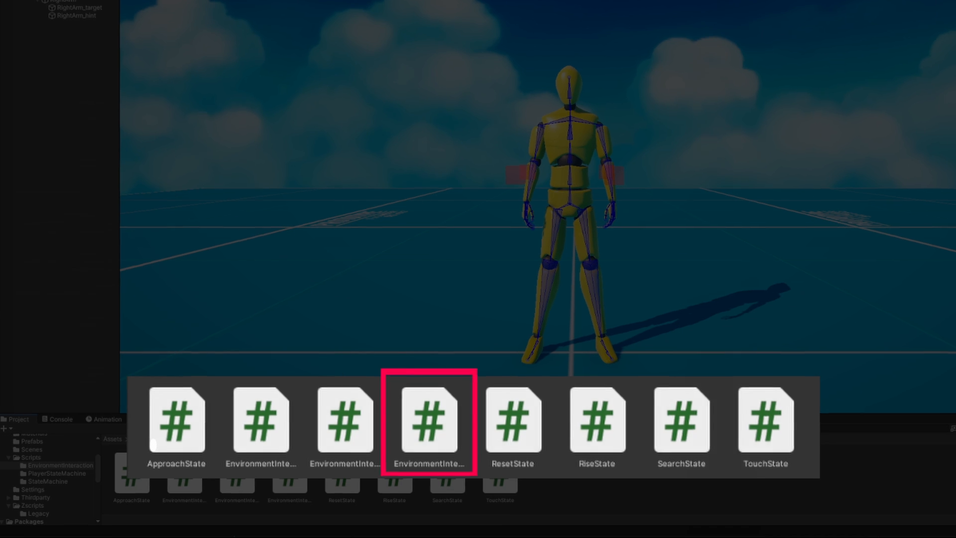
pyautogui.doubleClick(430, 424)
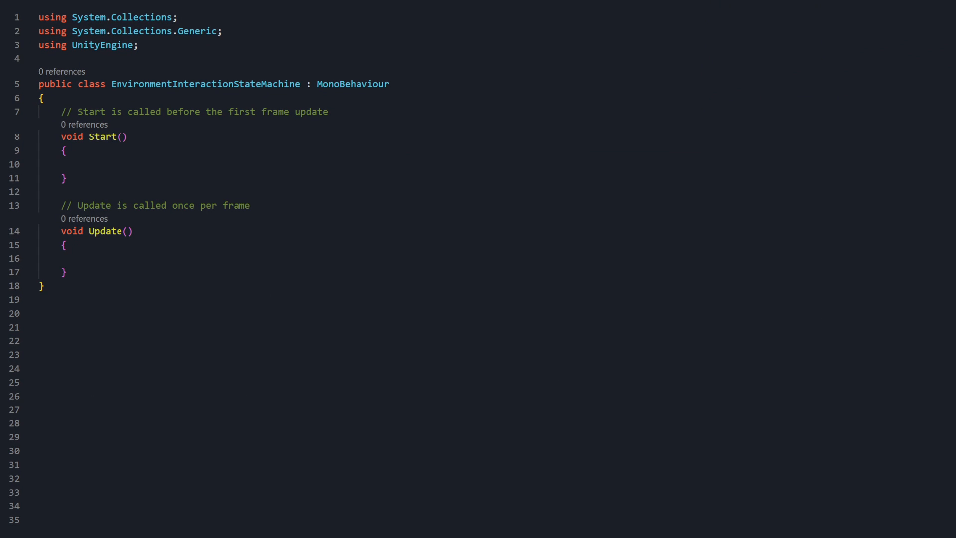
# - Replace the template with StateManager<EnvironmentInteractionStateMachine.EEnvironmentInteractionState> inheritance
pyautogui.press('ctrl+a')
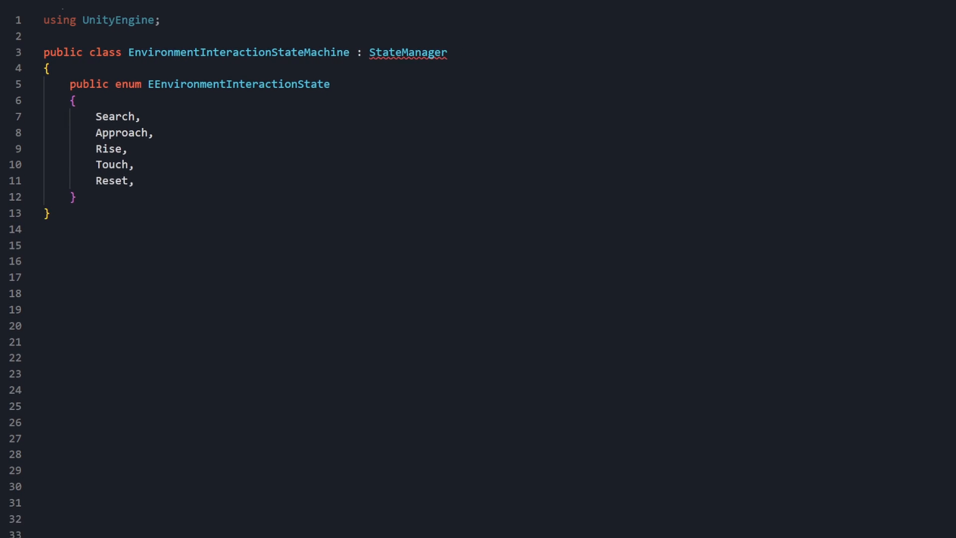
pyautogui.write('<EnvironmentInteractionStateMachine.EEnvironmentInteractionState>')
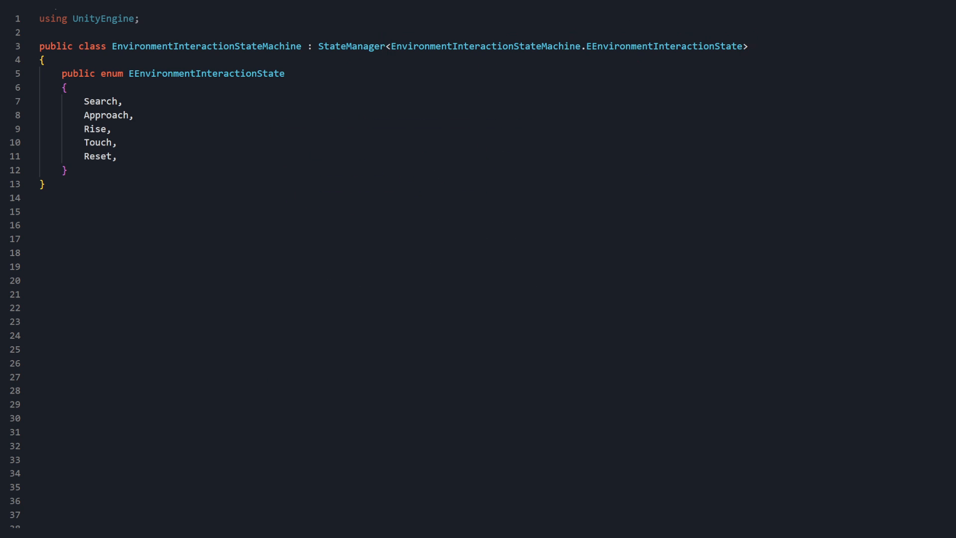
# - Import Animations.Rigging and add serialized _leftIkConstraint, _rigidbody and _rootCollider fields
pyautogui.write('using UnityEngine.Animations.Rigging;')
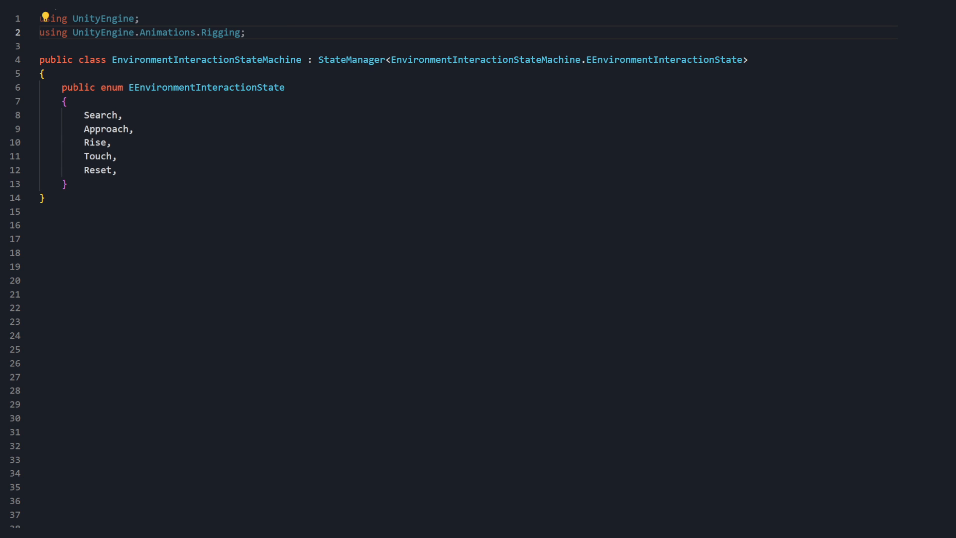
pyautogui.write('[SerializeField] private TwoBoneIKConstraint _leftIkConstraint;')
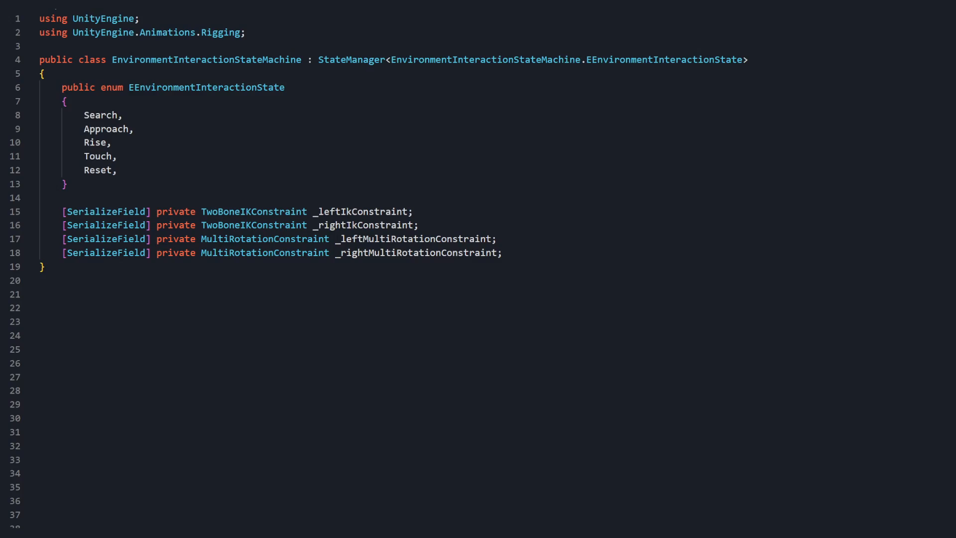
pyautogui.write('[SerializeField] private Rigidbody _rigidbody;')
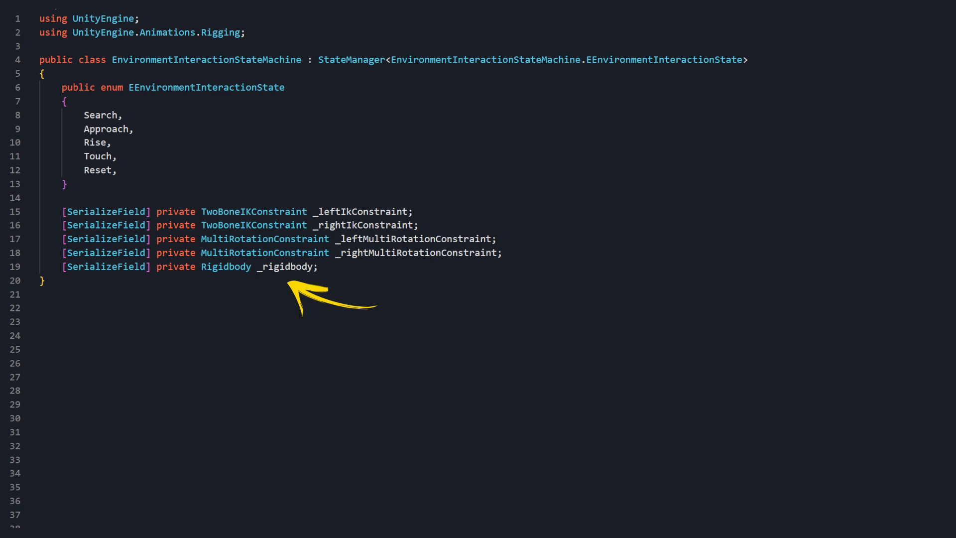
pyautogui.write('[SerializeField] private CapsuleCollider _rootCollider;')
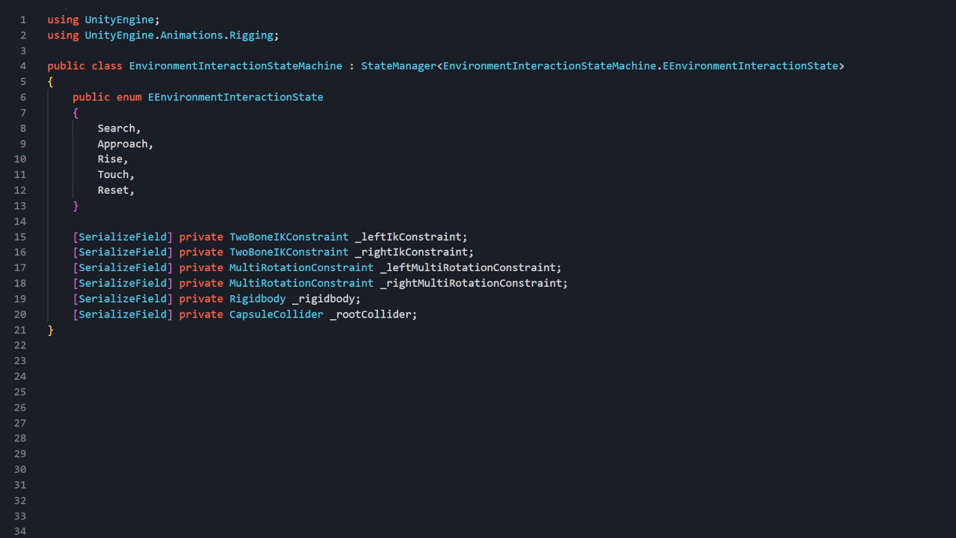
# - Import UnityEngine.Assertions and add ValidateConstraints asserting _leftIkConstraint is not null
pyautogui.write('using UnityEngine.Assertions;')
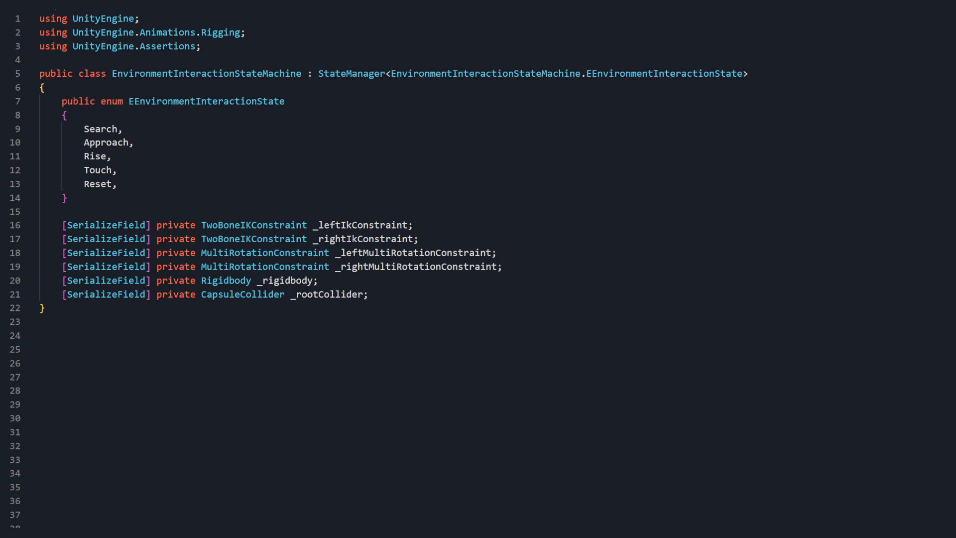
pyautogui.write('private void ValidateConstraints() {}')
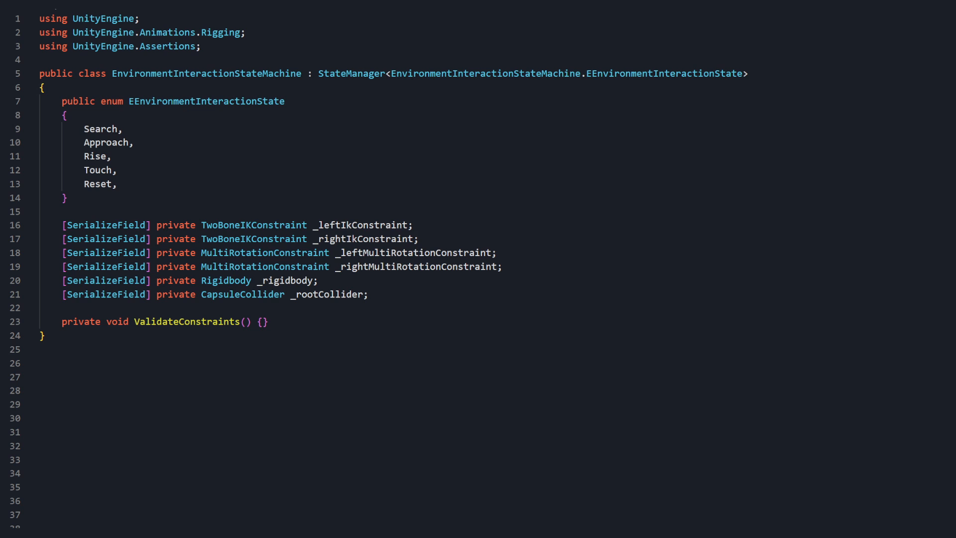
pyautogui.write('Assert.IsNotNull(_leftIkConstraint, "Left IK constraint is not assigned.");')
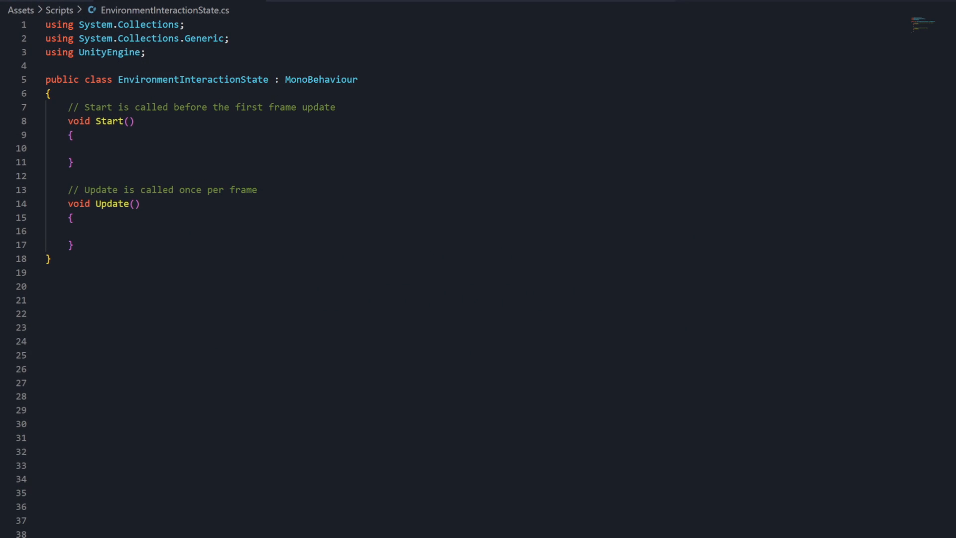
# - Replace the state template with BaseState<EnvironmentInteractionStateMachine.EEnvironmentInteractionState> inheritance
pyautogui.press('ctrl+a')
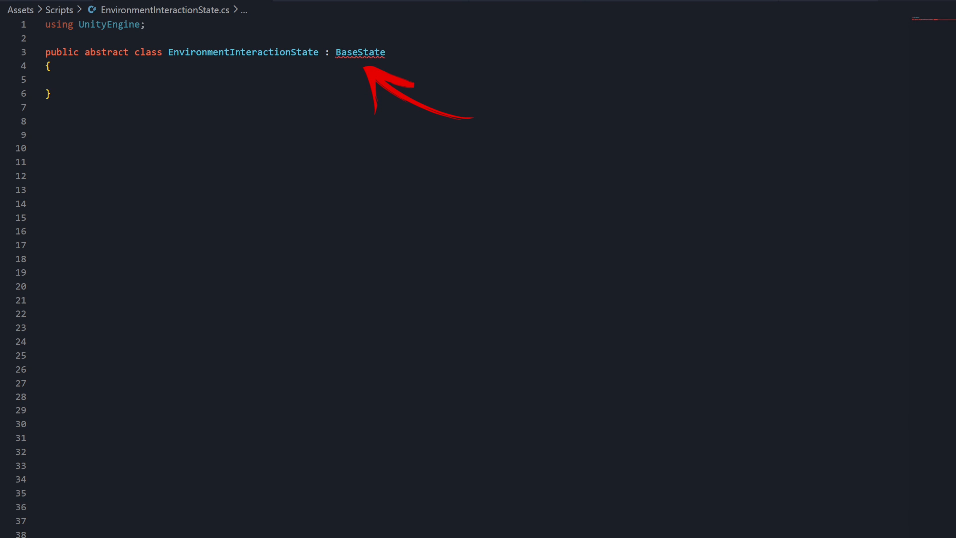
pyautogui.moveTo(359, 51)
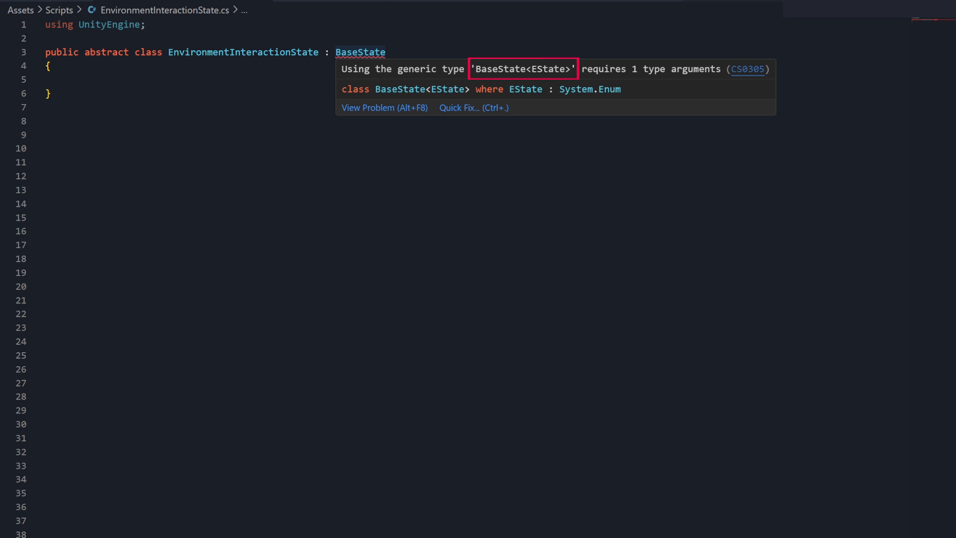
pyautogui.write('<EnvironmentInteractionStateMachine.EEnvironmentInteractionState>')
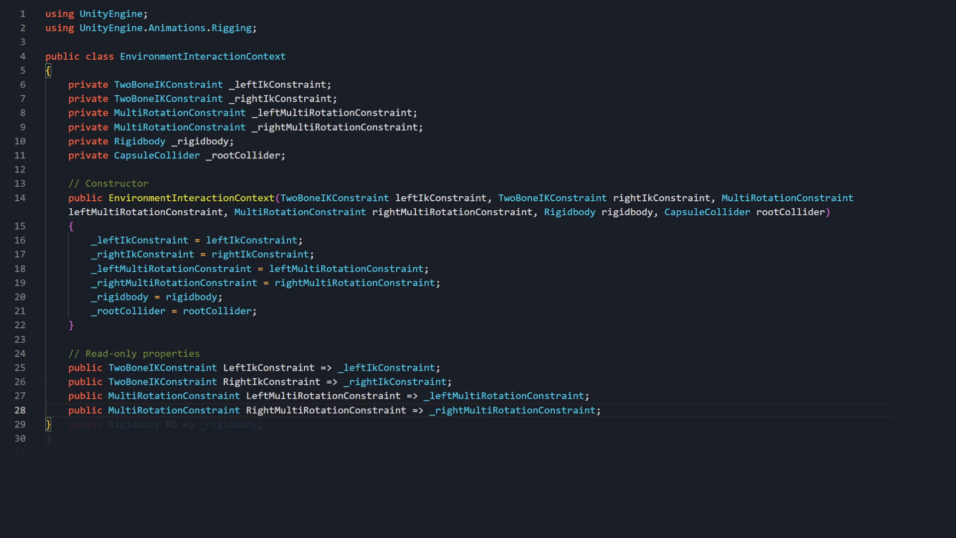
# - Add the RootCollider read-only property and a private EnvironmentInteractionContext _context field
pyautogui.write('public CapsuleCollider RootCollider => _rootCollider;')
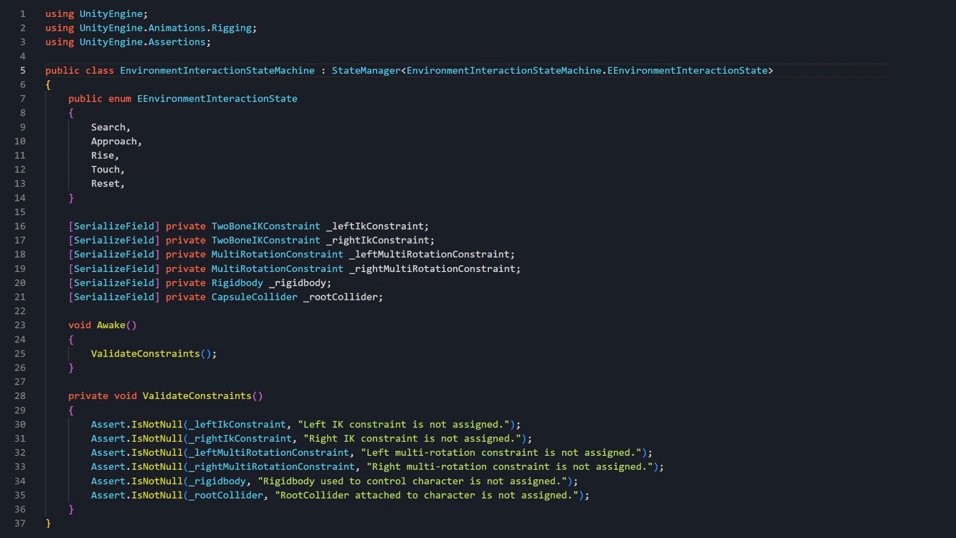
pyautogui.write('private EnvironmentInteractionContext _context;')
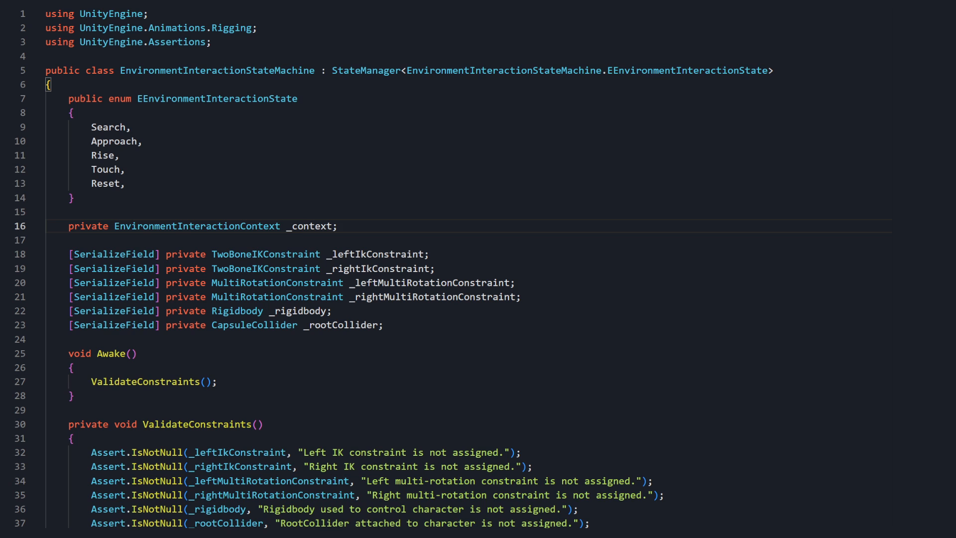
# - Start the assignment _context = new EnvironmentInteractionContext in Awake
pyautogui.write('_context = new EnvironmentInteractionContext')
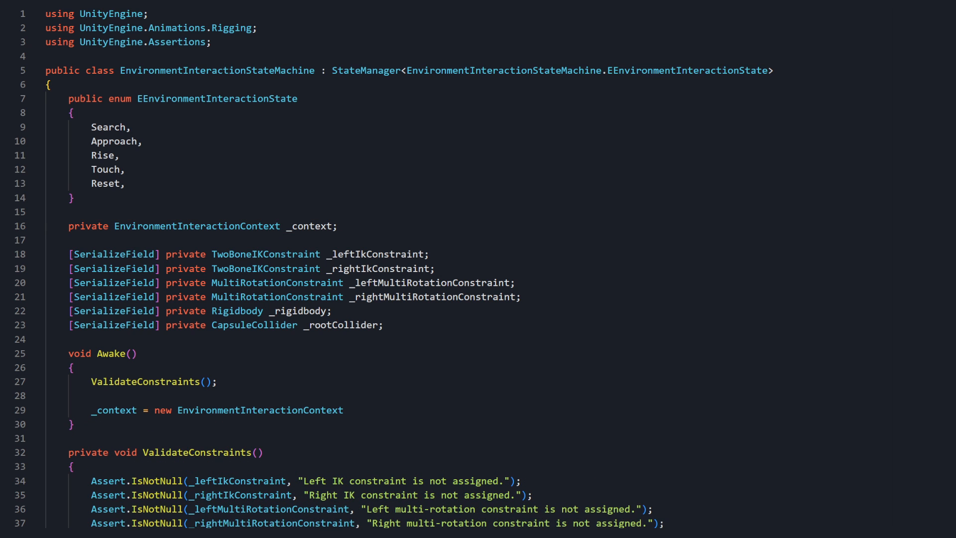
pyautogui.scroll(-3)
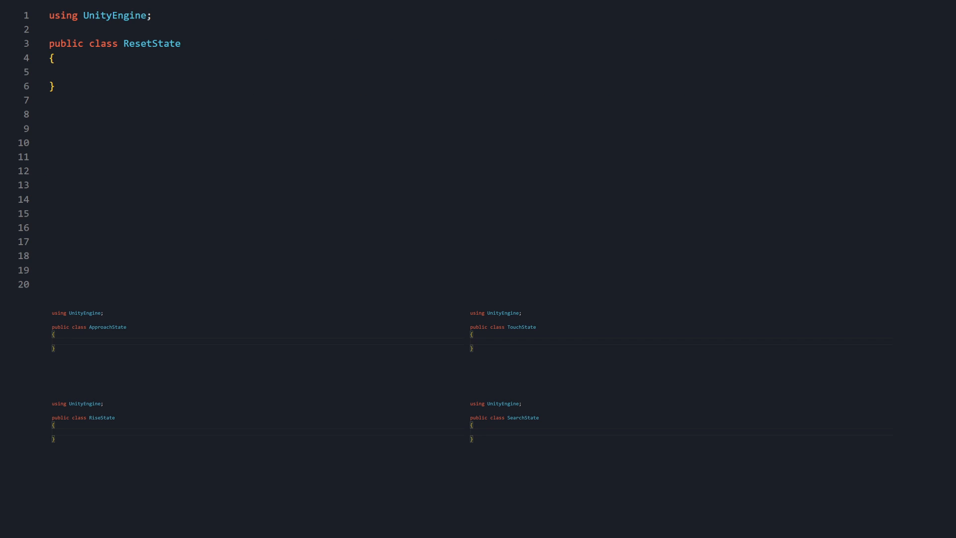
# - Make a state class derive from EnvironmentInteractionState
pyautogui.write(': EnvironmentInteractionState')
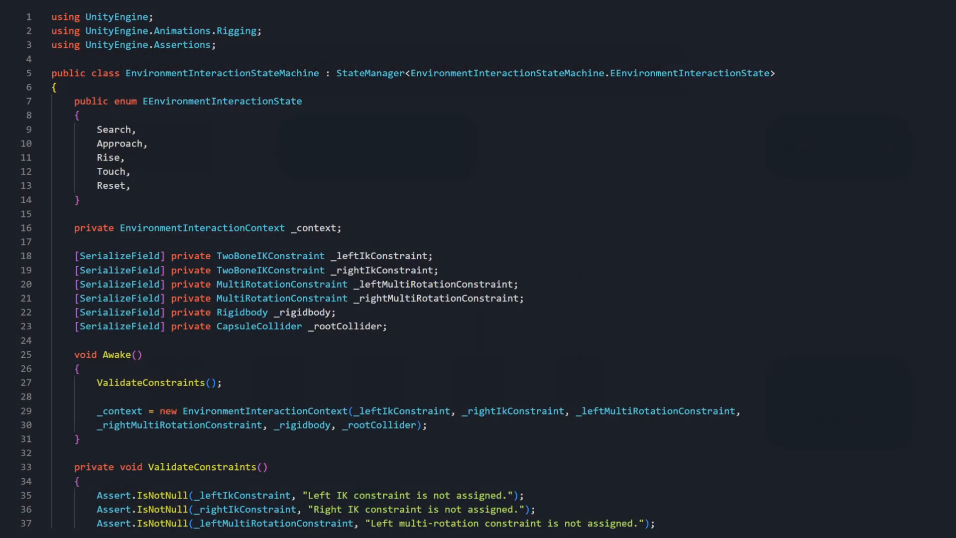
# - Write InitializeStates with its States-dictionary comment and register ResetState using _context
pyautogui.scroll(-3)
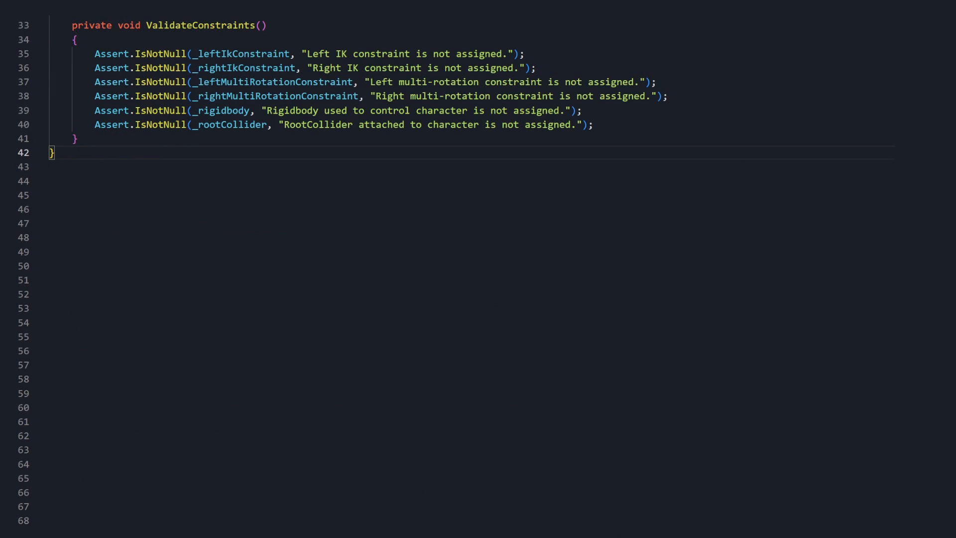
pyautogui.write('private void InitializeStates()')
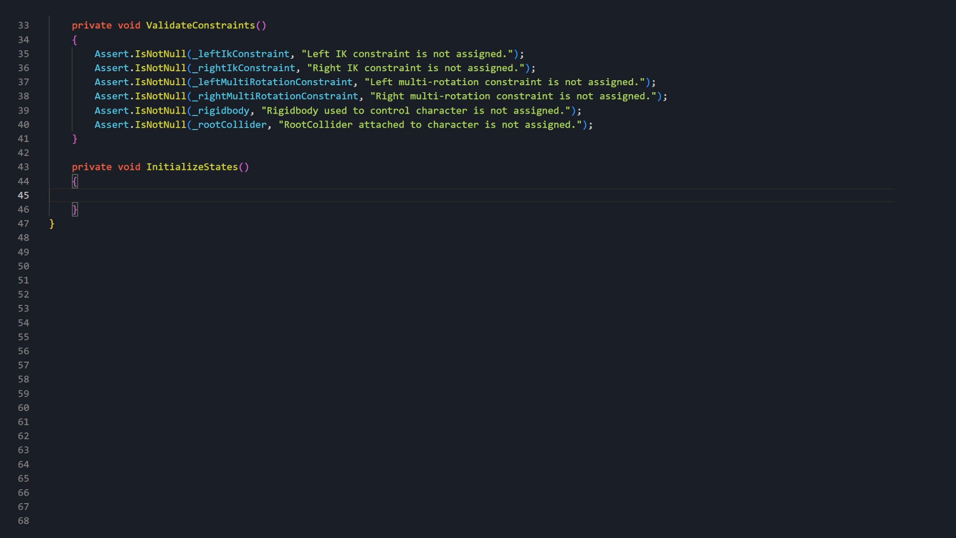
pyautogui.write('// Add States to inherited StateManager "States" dictionary and Set Initial State')
pyautogui.write('States.Add(')
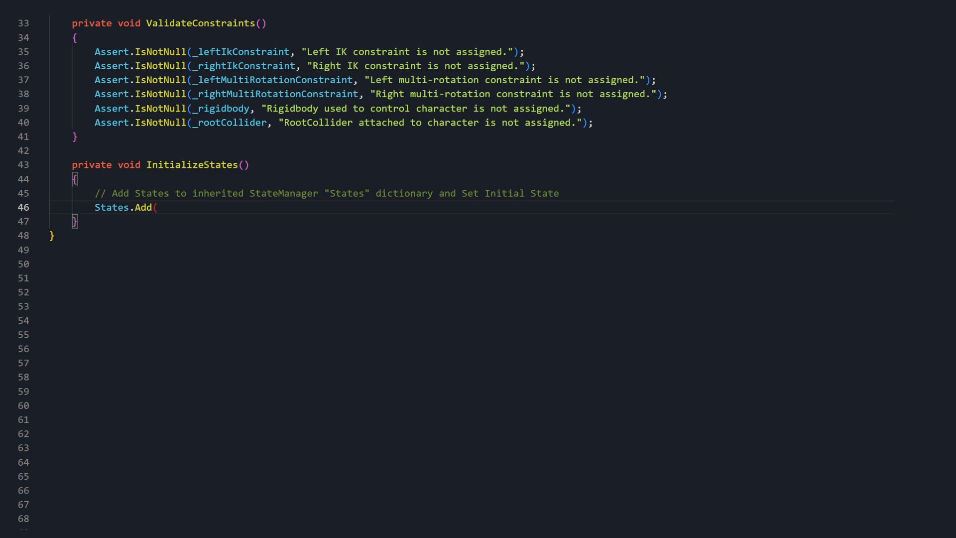
pyautogui.write('EEnvironmentInteractionState.Reset,')
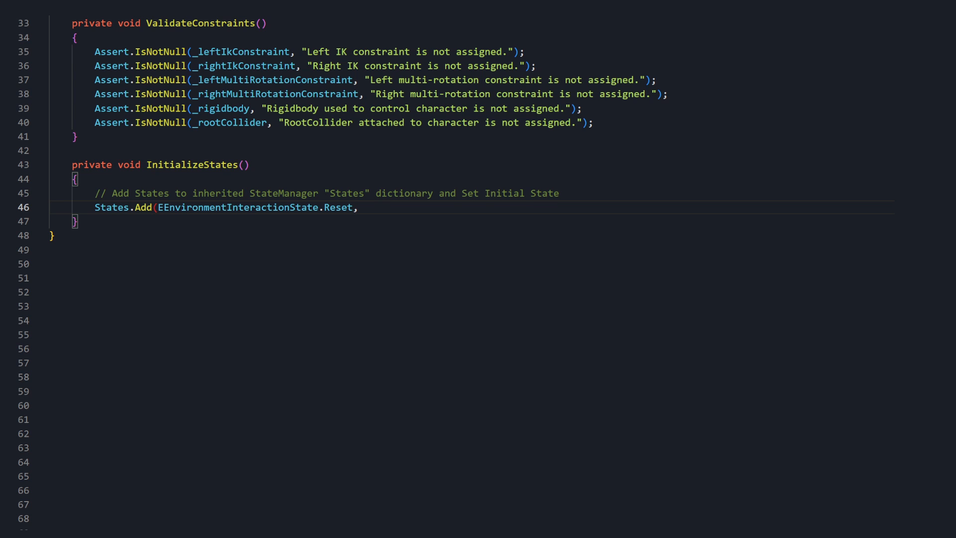
pyautogui.scroll(-3)
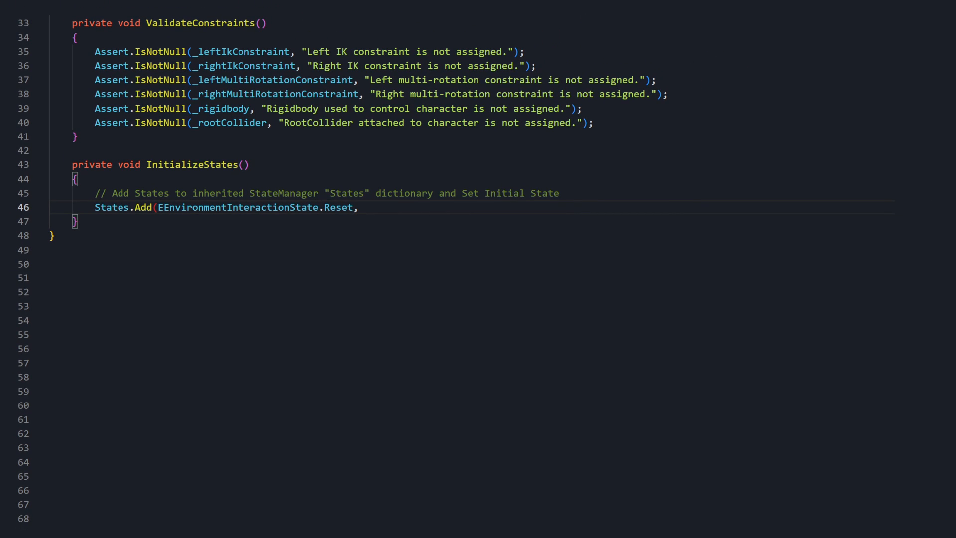
pyautogui.write('new ResetState(')
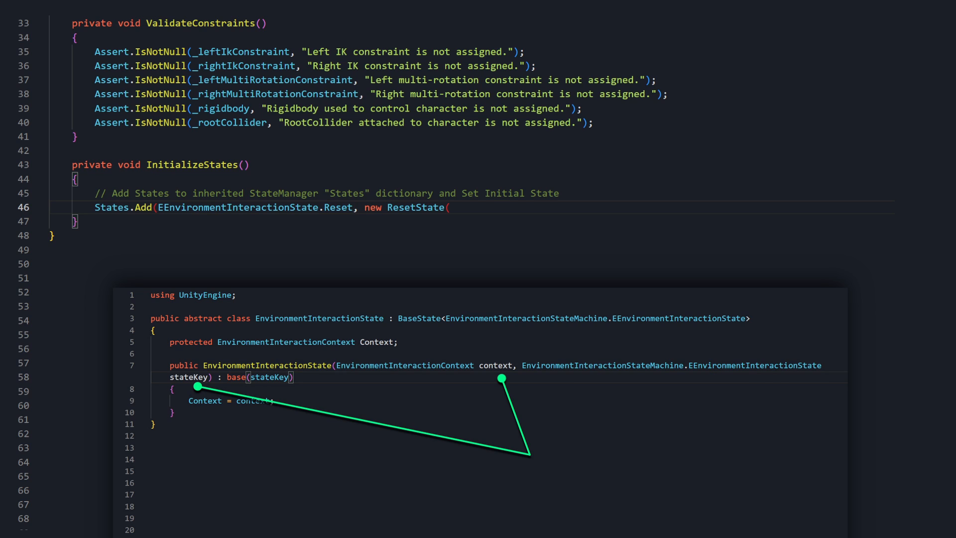
pyautogui.write('_context,')
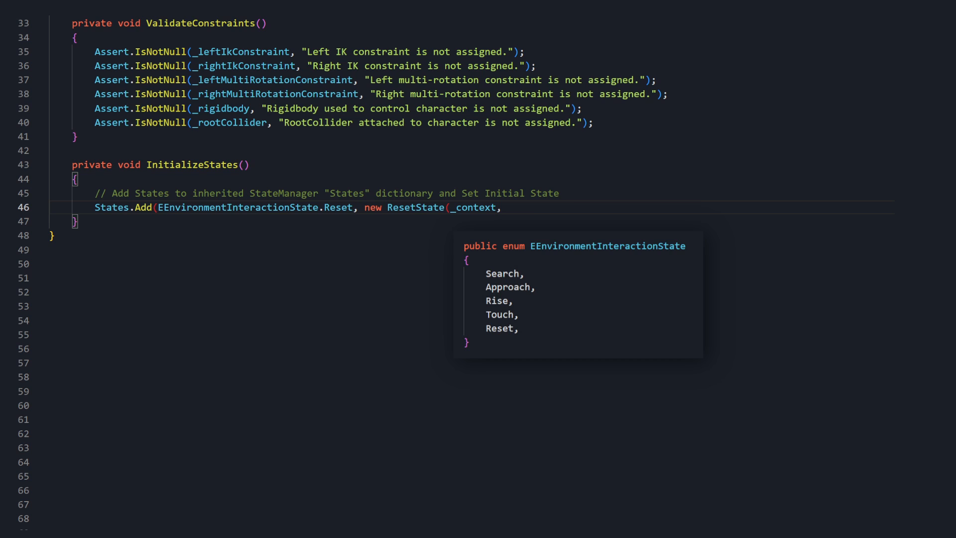
pyautogui.write('EEnvironmentInteractionState.Reset));')
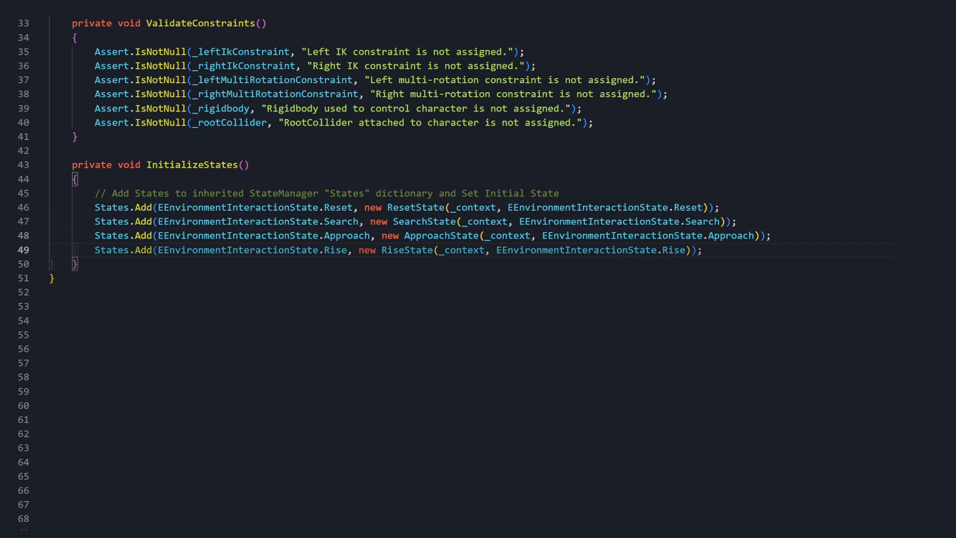
# - Add TouchState, set CurrentState to States[Reset], and call InitializeStates() in Awake
pyautogui.write('States.Add(EEnvironmentInteractionState.Touch, new TouchState(_context, EEnvironmentInteractionState.Touch));')
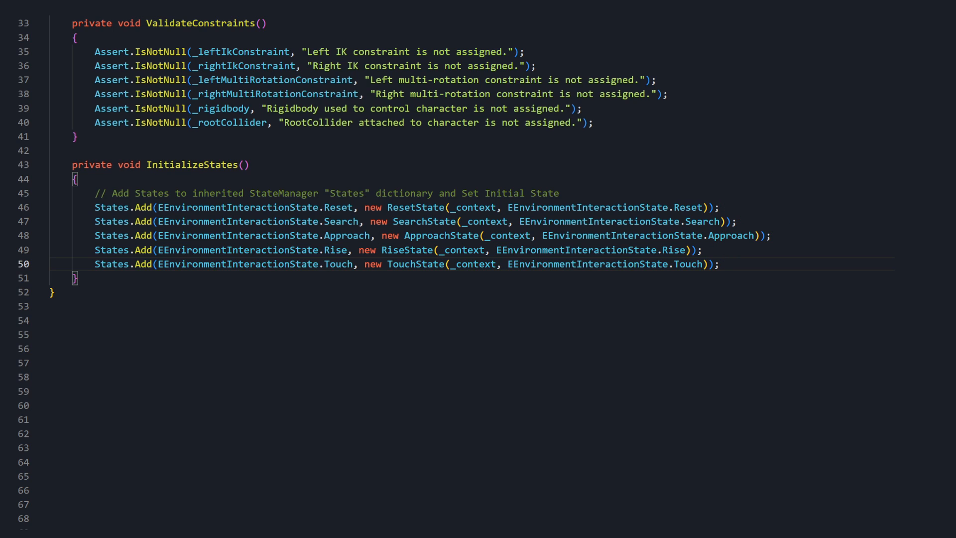
pyautogui.write('CurrentState =')
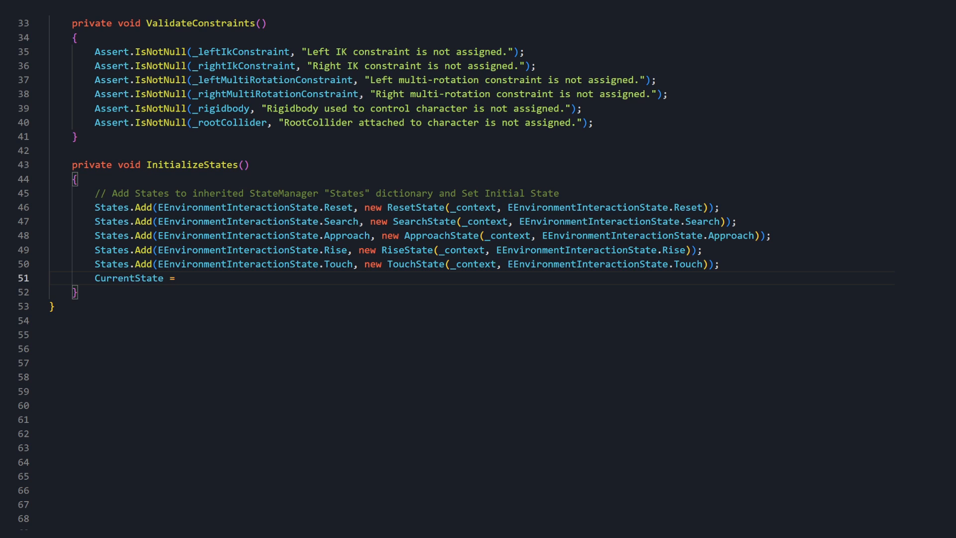
pyautogui.write('States[EEnvironmentInteractionState.Reset];')
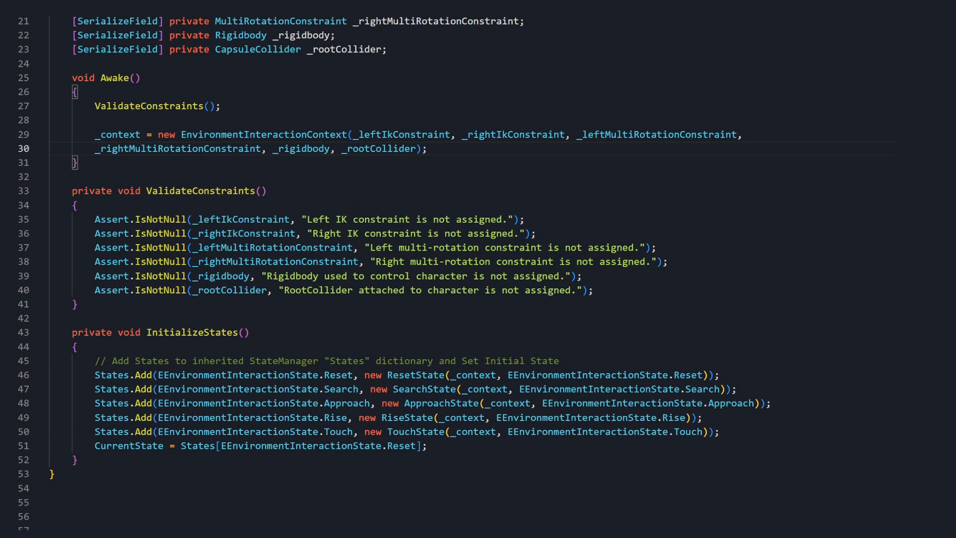
pyautogui.write('InitializeStates();')
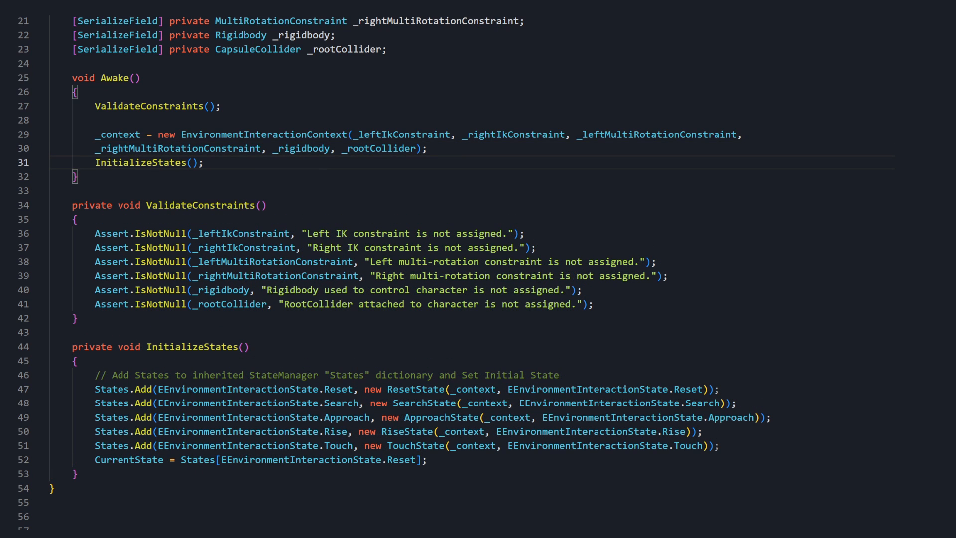